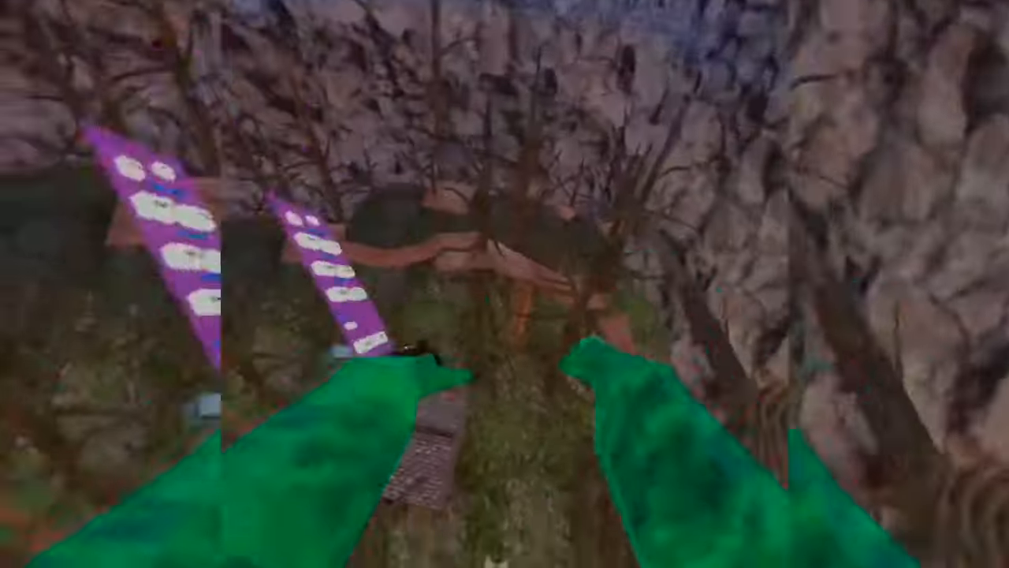
pyautogui.moveTo(505, 284)
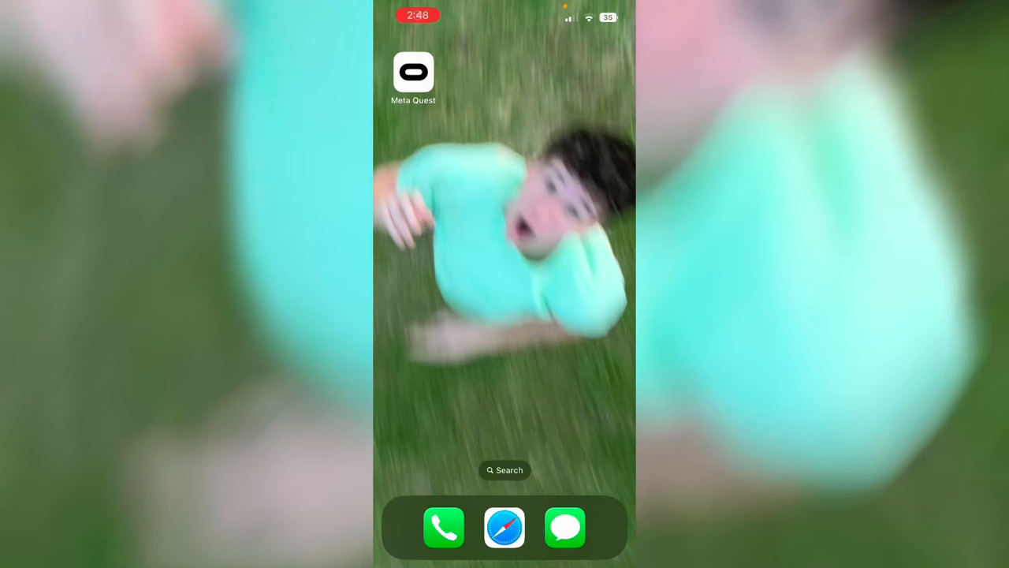
# Launch the Meta Quest app and start a catalogue search from its Explore page
pyautogui.click(414, 71)
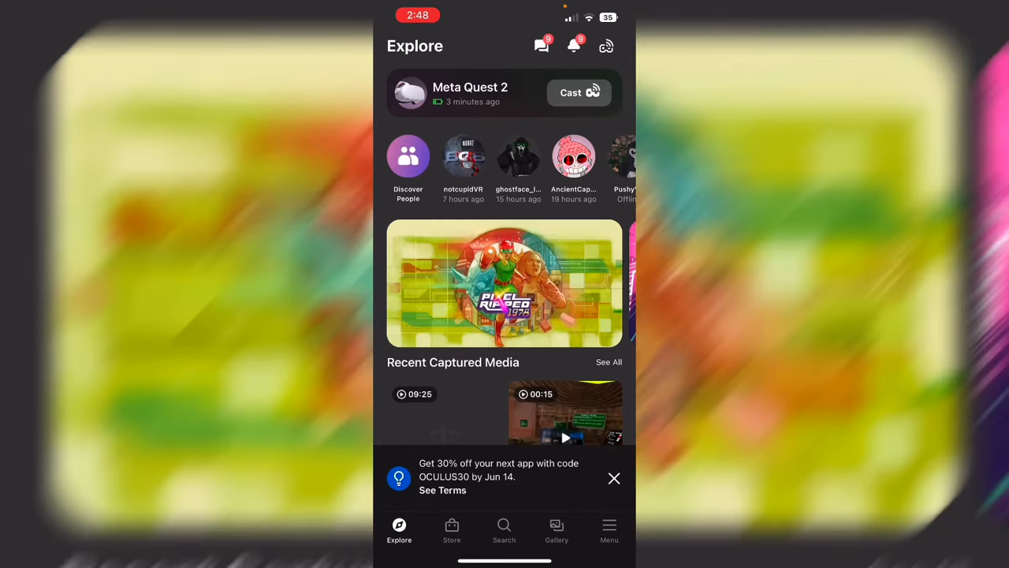
pyautogui.click(505, 530)
pyautogui.write('gorilla runn')
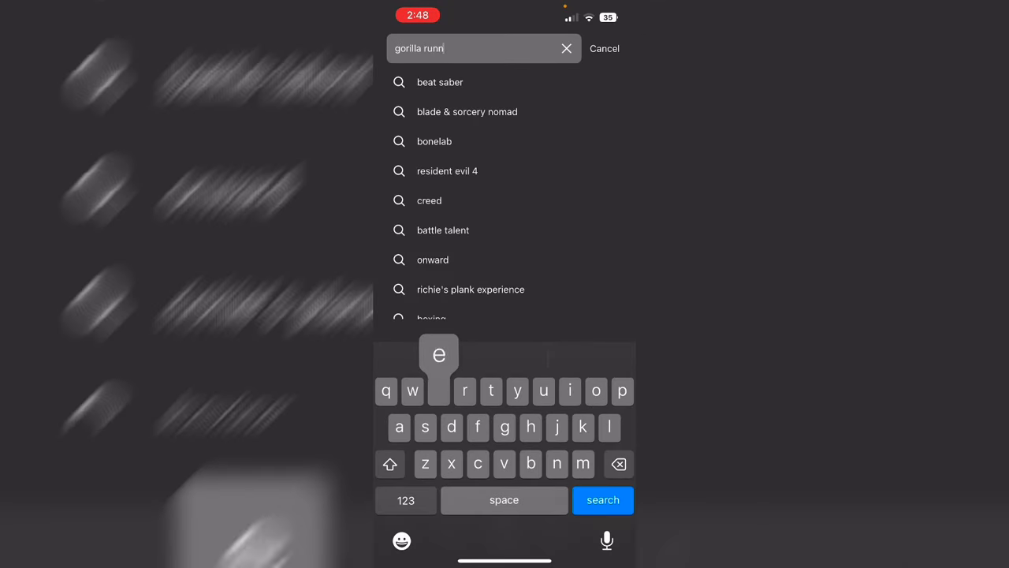
# Search 'gorilla runners' and open the Gorilla Runners listing under App Lab
pyautogui.click(602, 500)
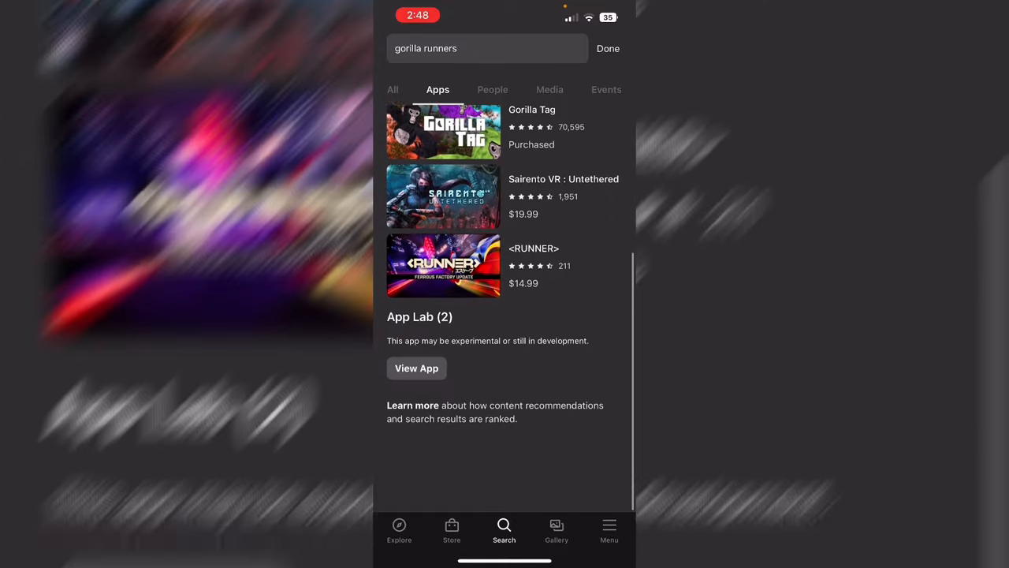
pyautogui.scroll(-3)
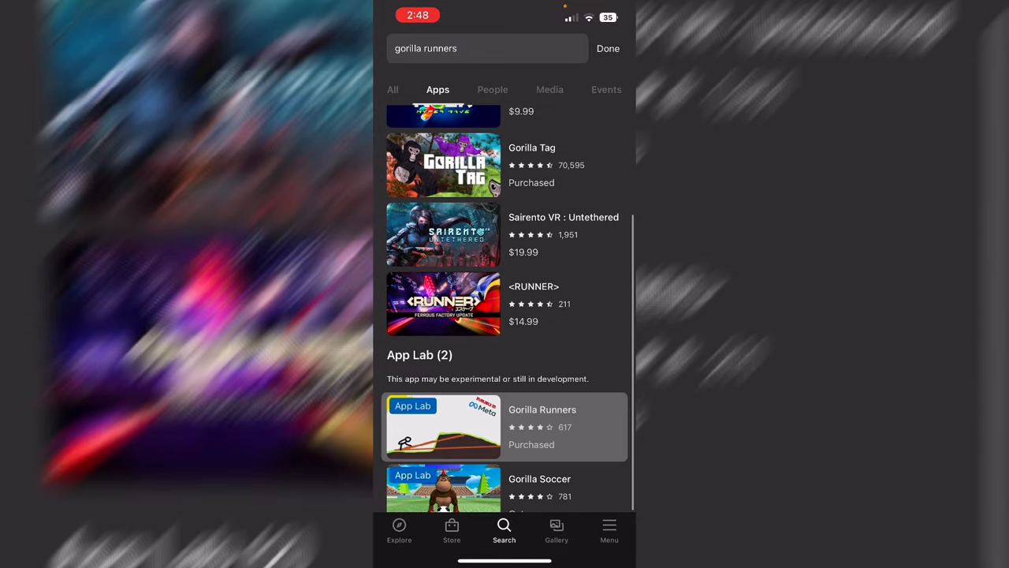
pyautogui.click(505, 426)
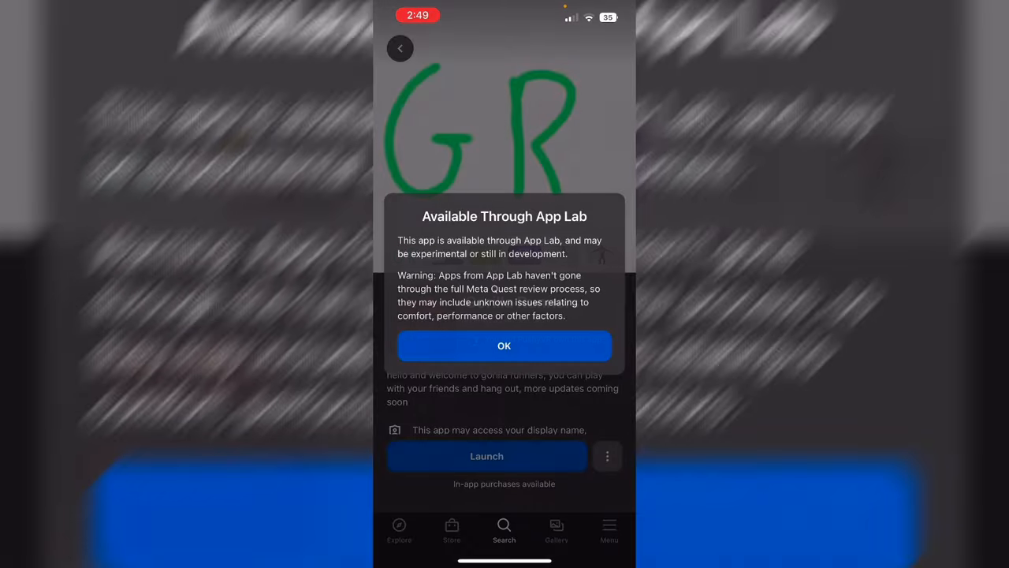
# Dismiss the App Lab notice and set the release channel to Omny X Galaxy: 1.2.0
pyautogui.click(505, 345)
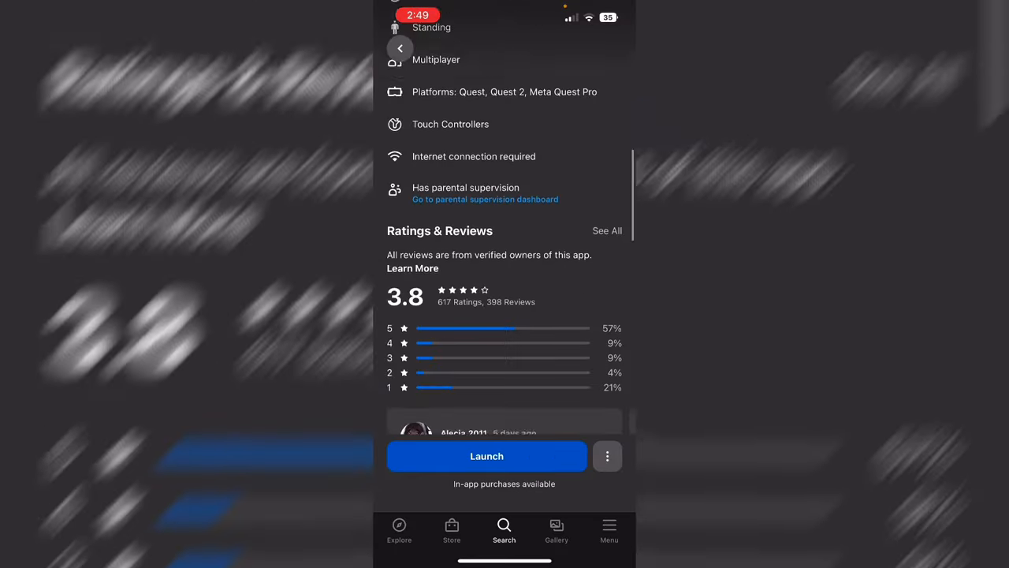
pyautogui.scroll(-3)
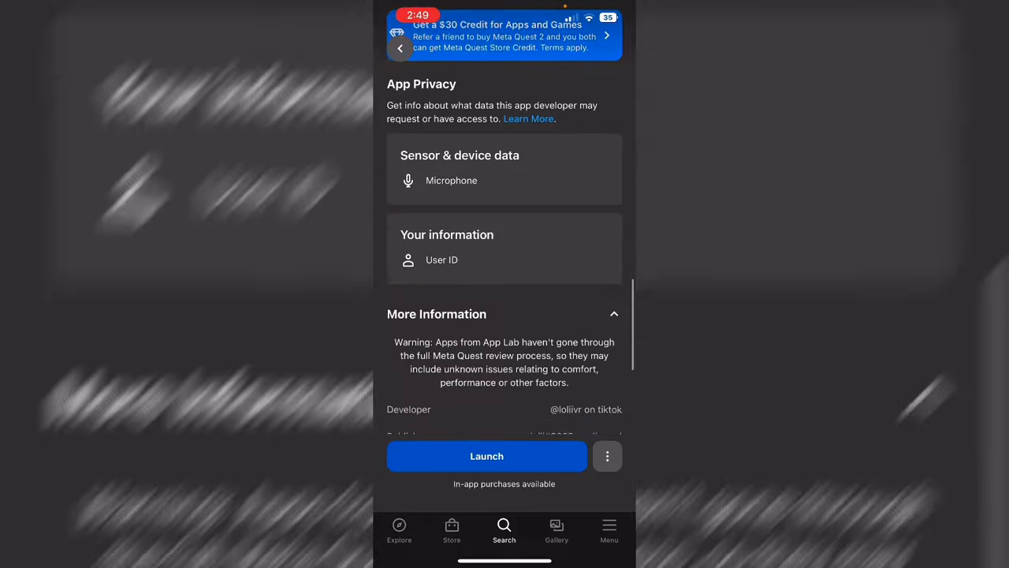
pyautogui.scroll(-3)
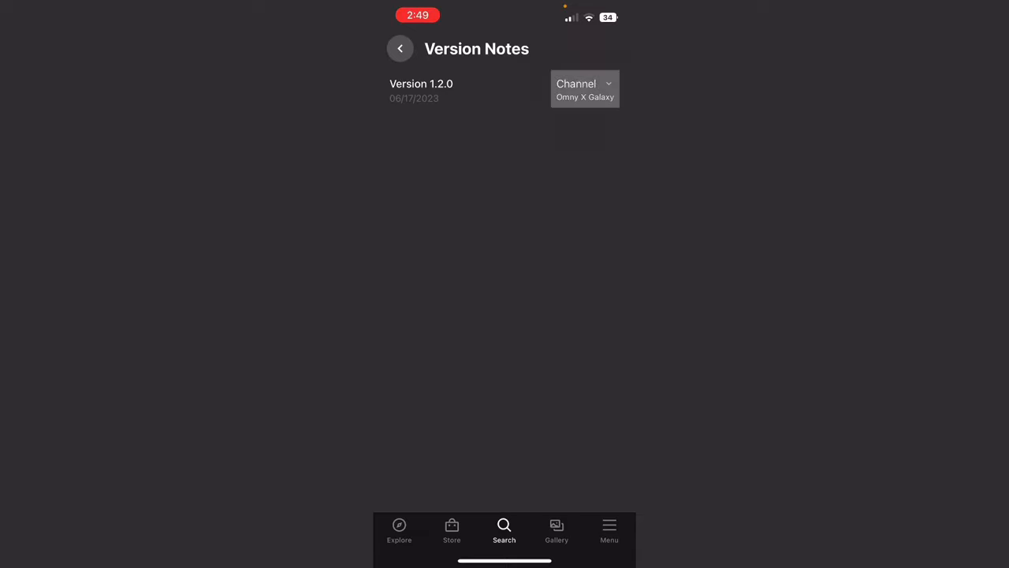
pyautogui.click(583, 88)
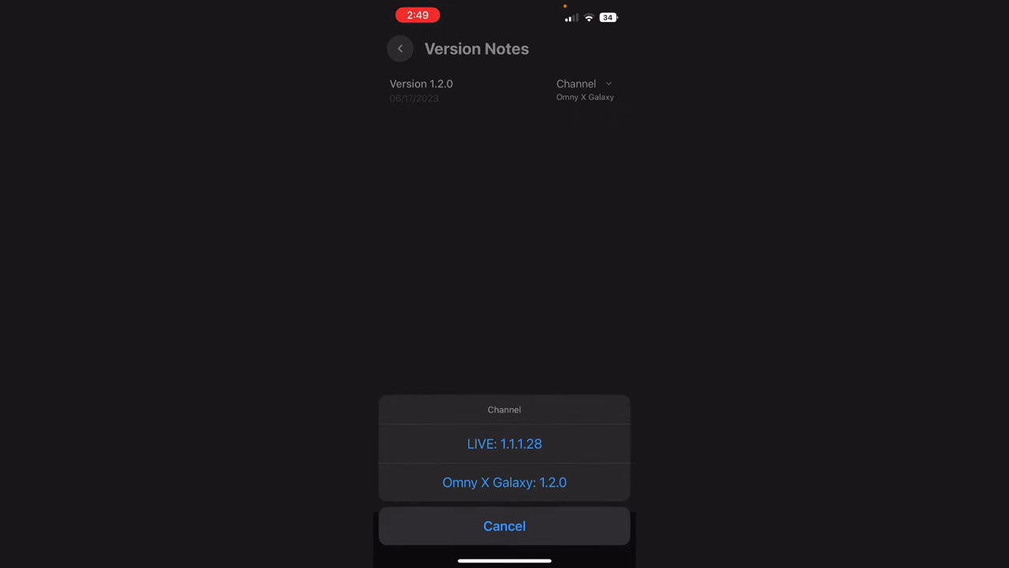
pyautogui.click(504, 527)
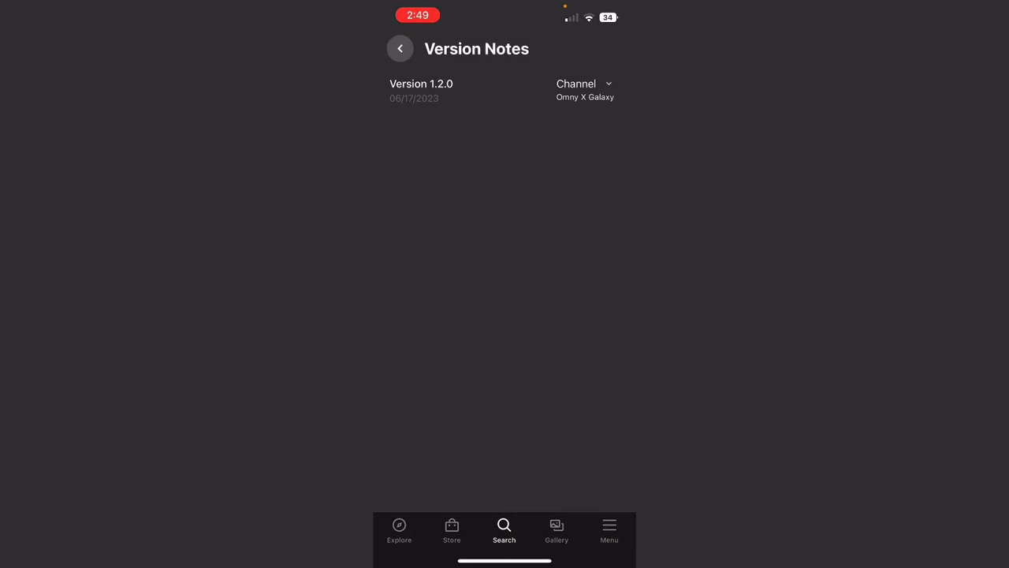
# Return to the Gorilla Runners page and launch it on the headset
pyautogui.click(400, 47)
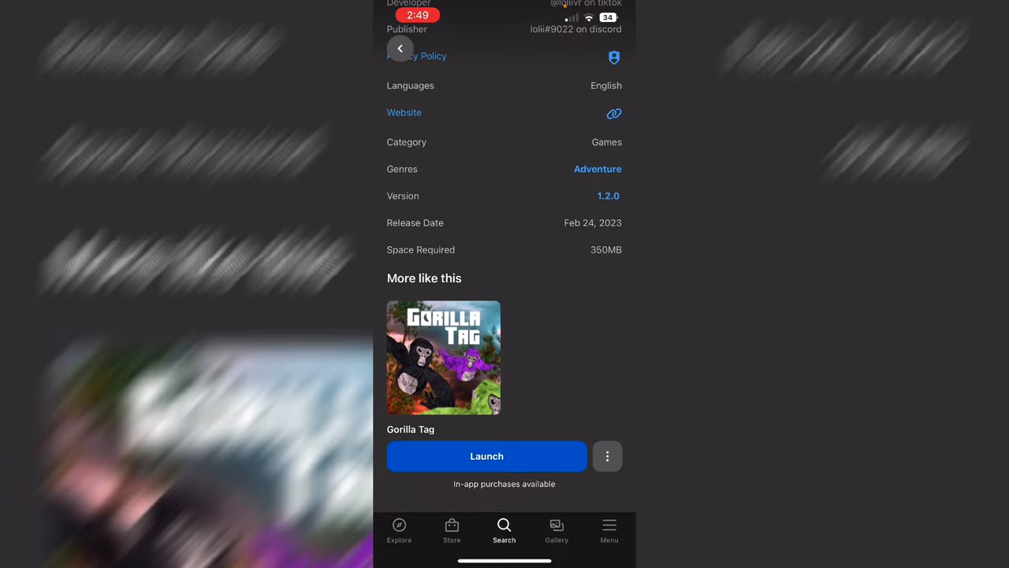
pyautogui.click(486, 456)
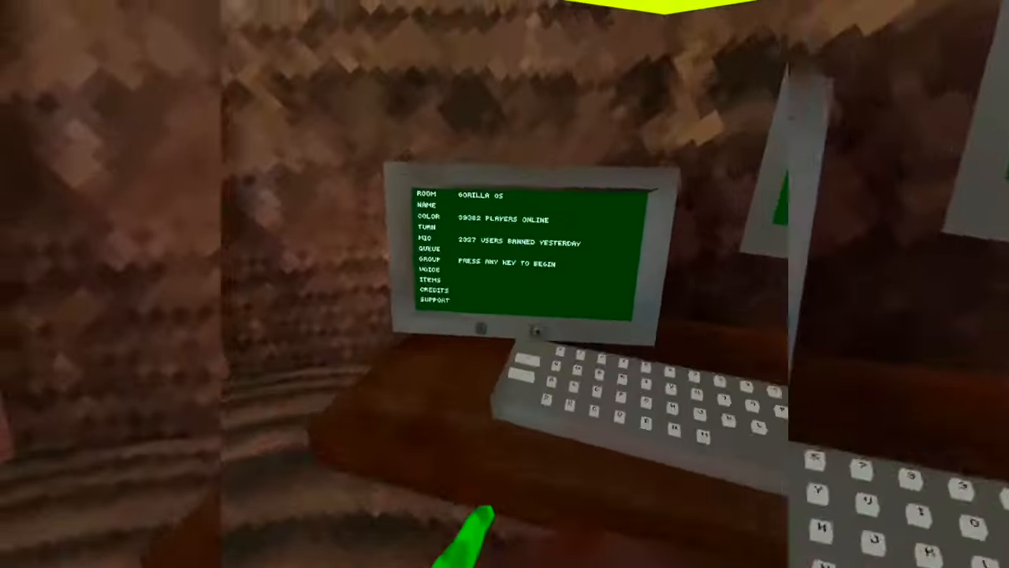